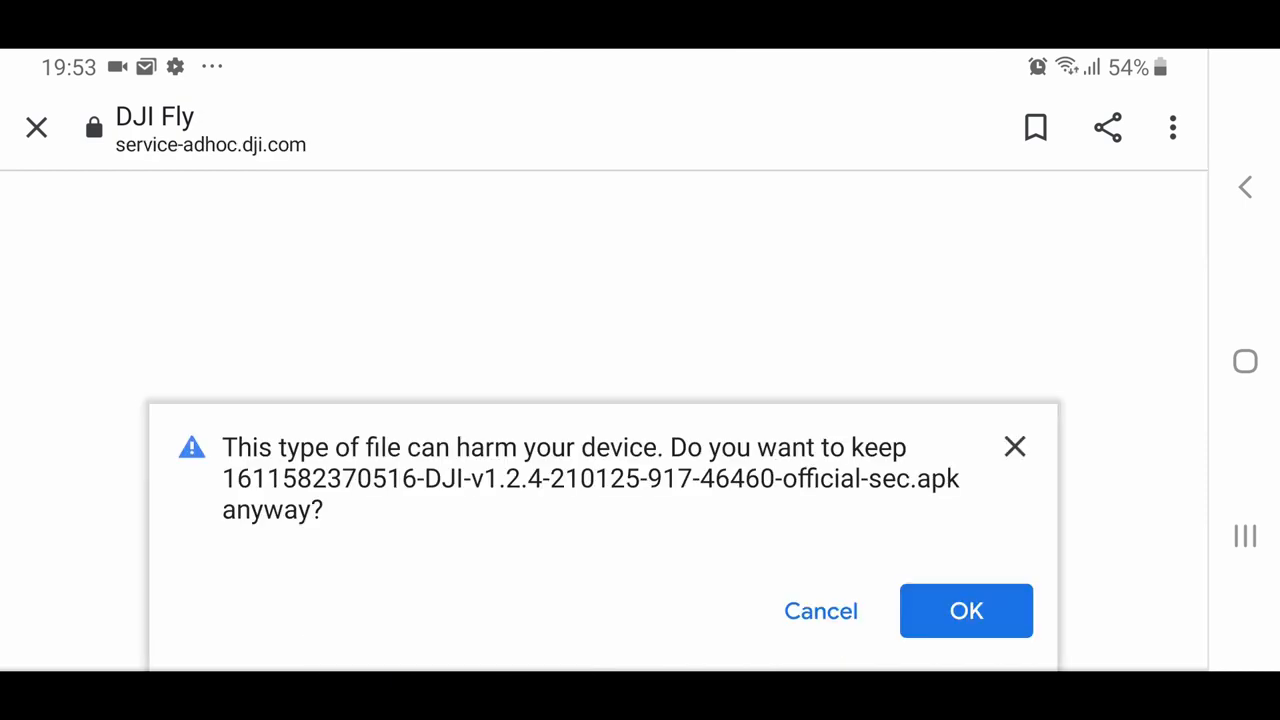
Step: Keep the downloaded DJI Fly v1.2.4 APK despite Chrome's harmful-file warning
left_click(964, 612)
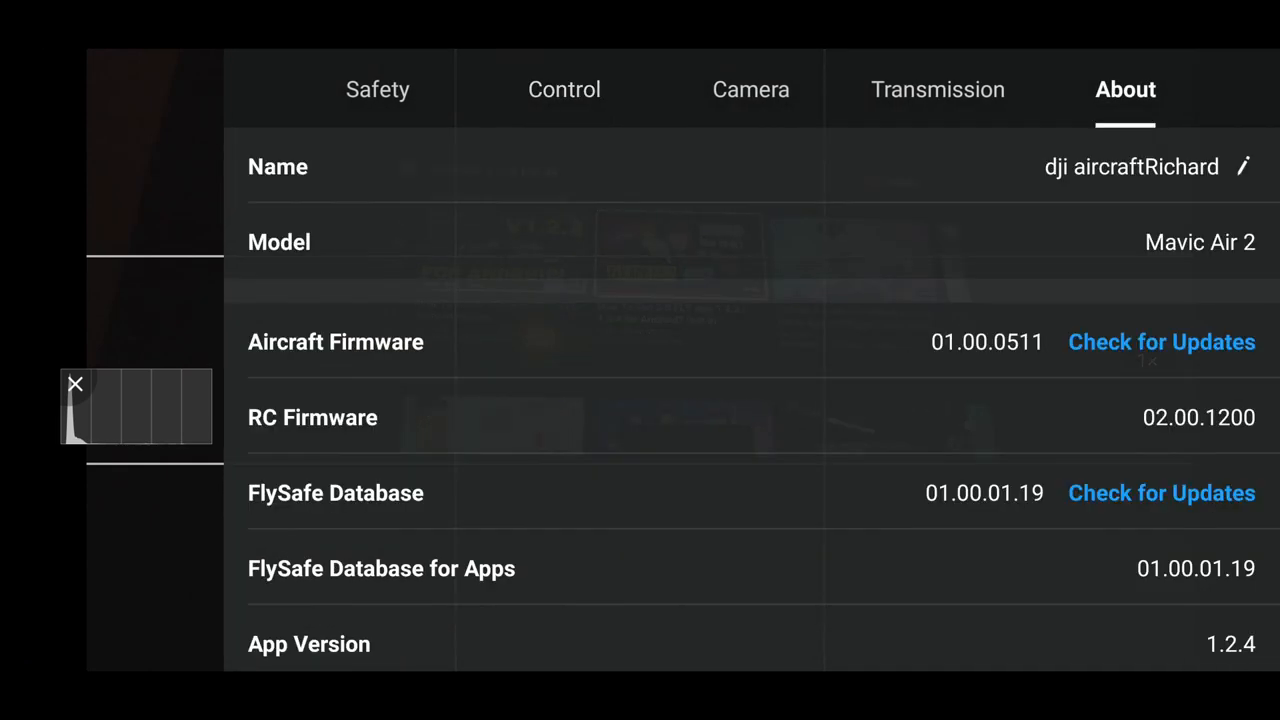
Step: Scroll the About details to confirm App Version 1.2.4
scroll("down", 3)
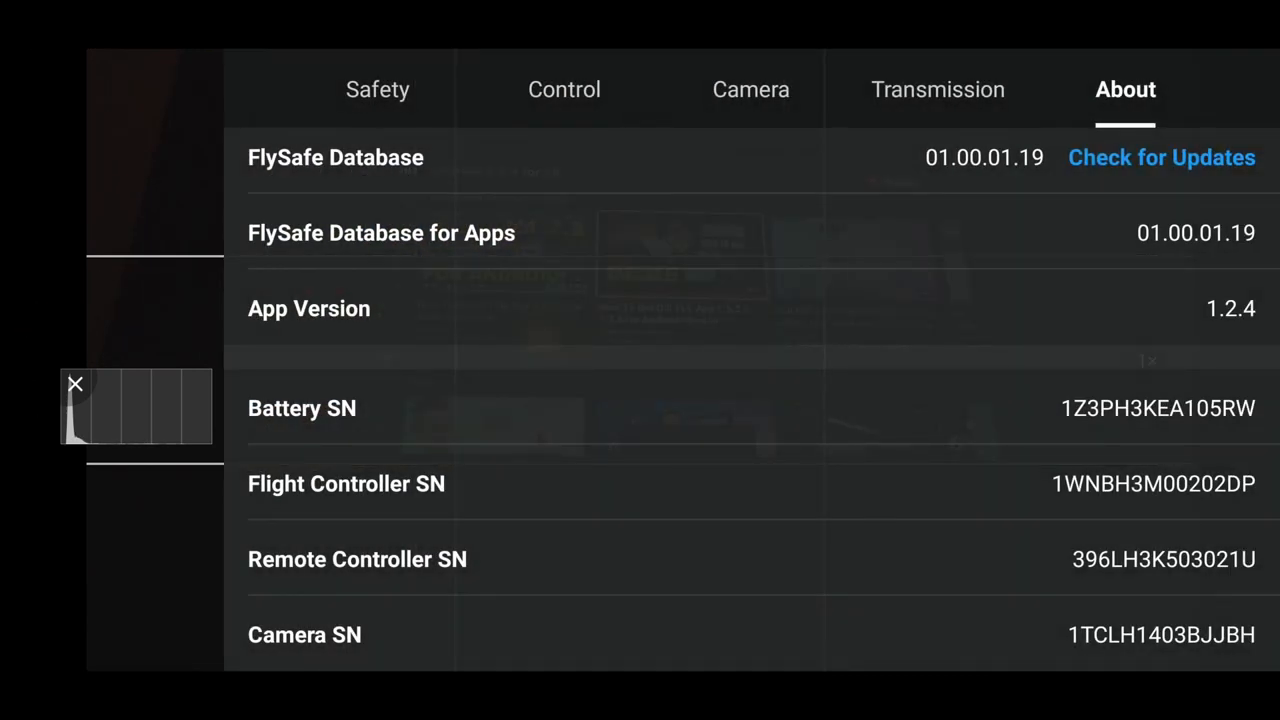
Step: Show the controller button's Tap function choices, now including Hyperlapse Cruise Control
left_click(564, 88)
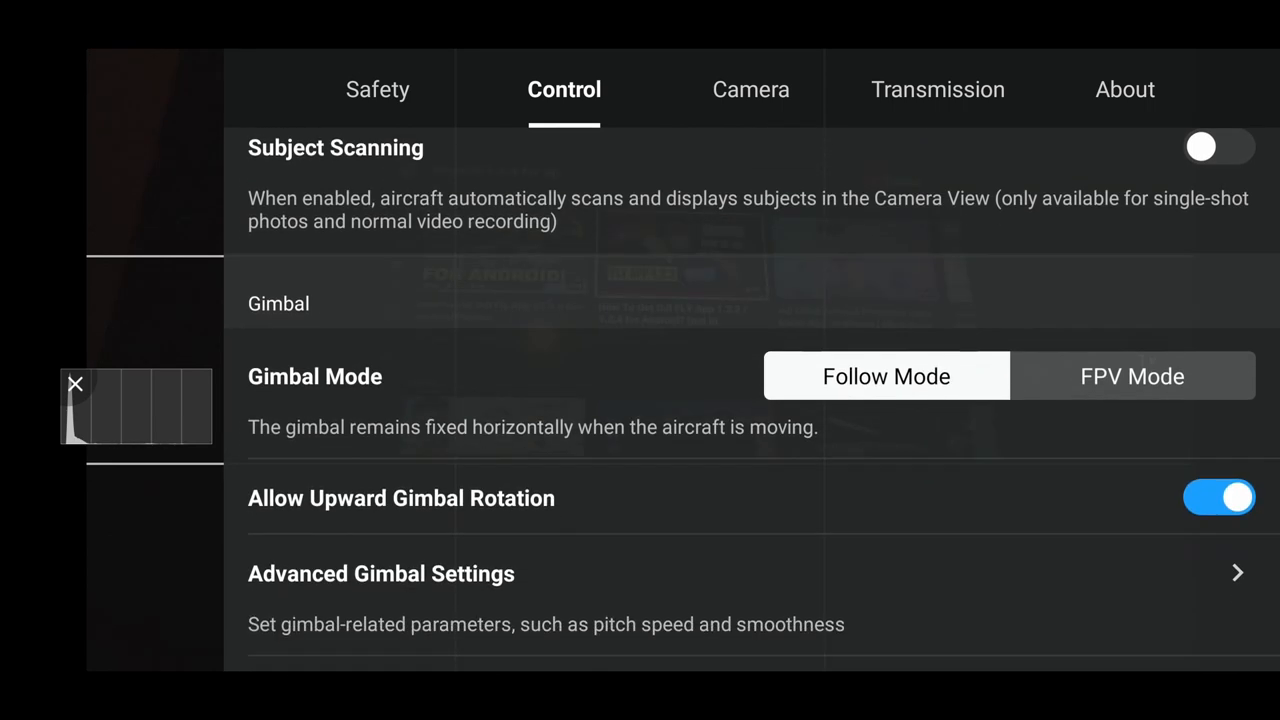
scroll("down", 3)
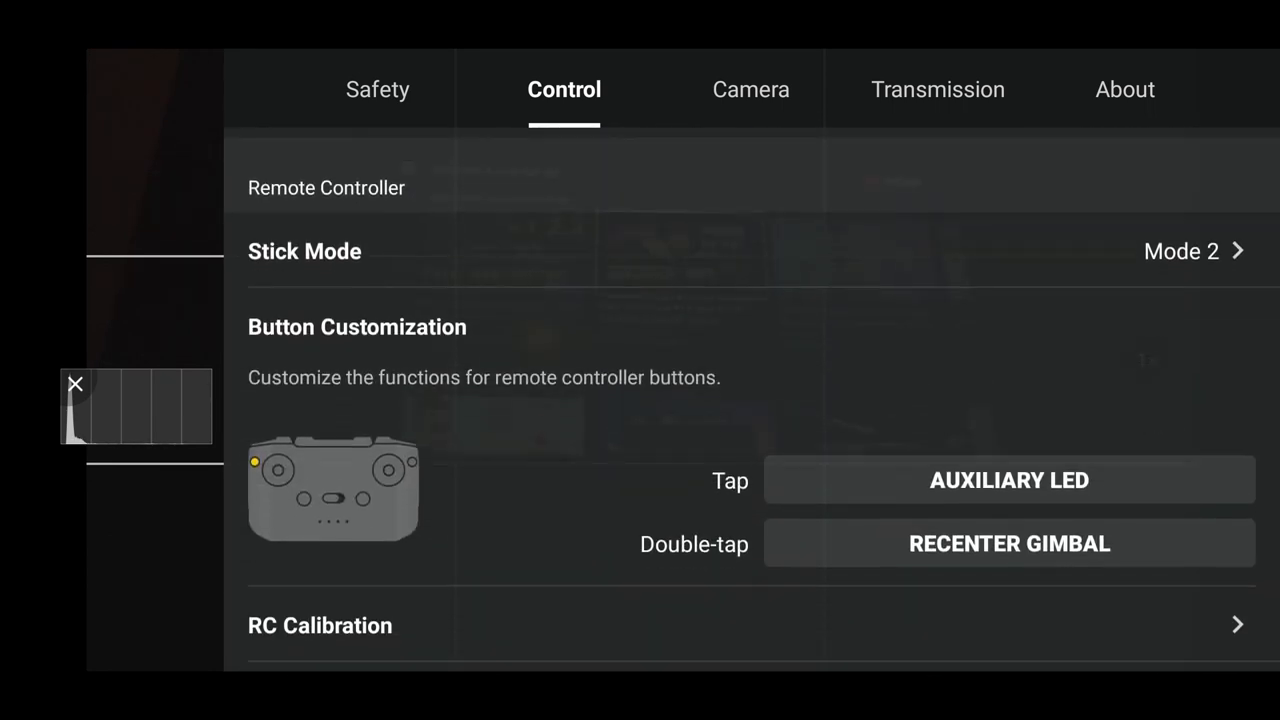
scroll("down", 3)
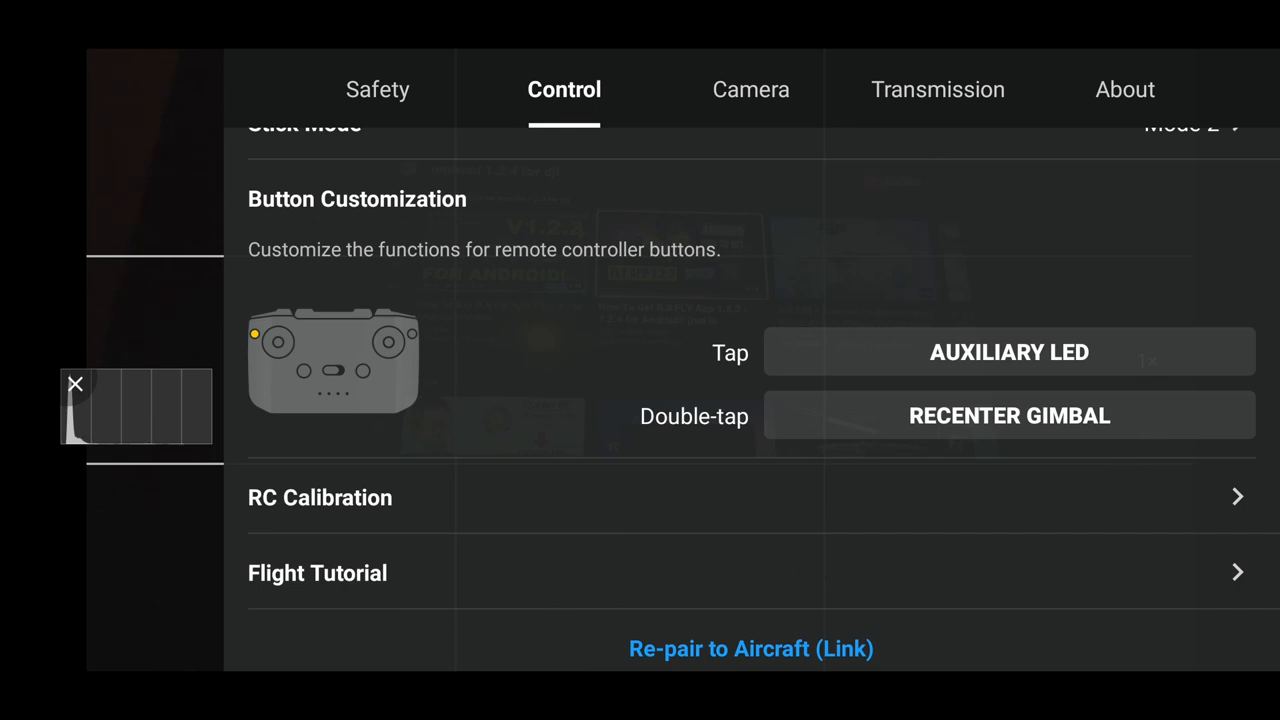
left_click(1008, 352)
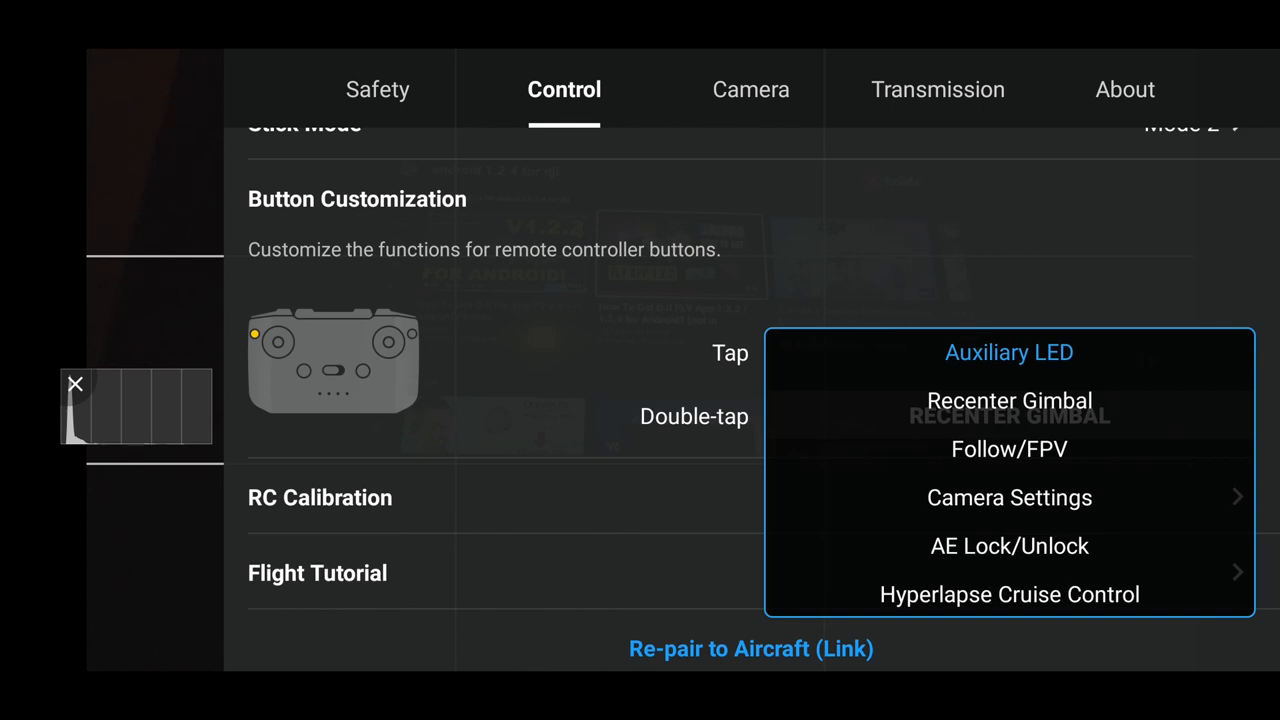